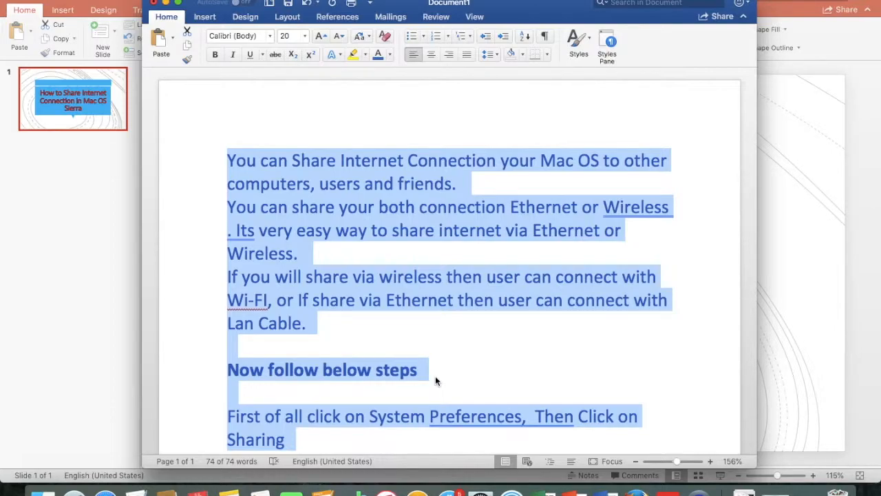
{"action": "mouse_move", "coordinate": [320, 315]}
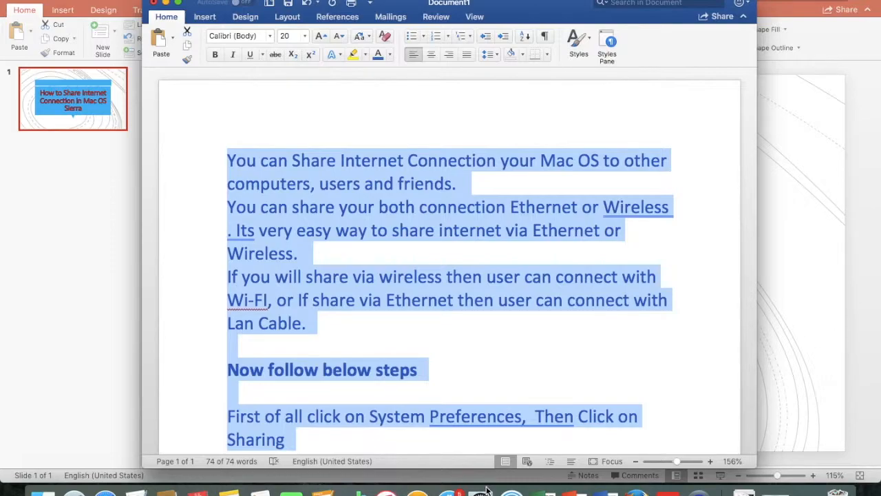
{"action": "mouse_move", "coordinate": [479, 492]}
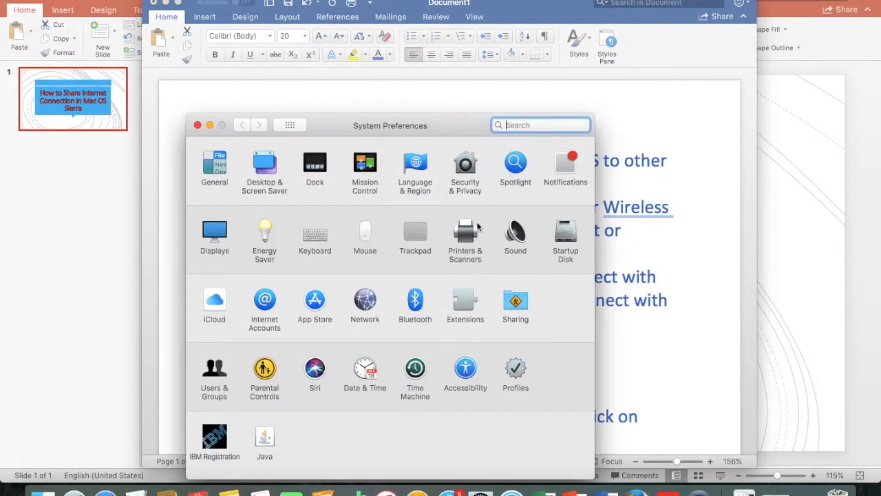
{"action": "mouse_move", "coordinate": [402, 135]}
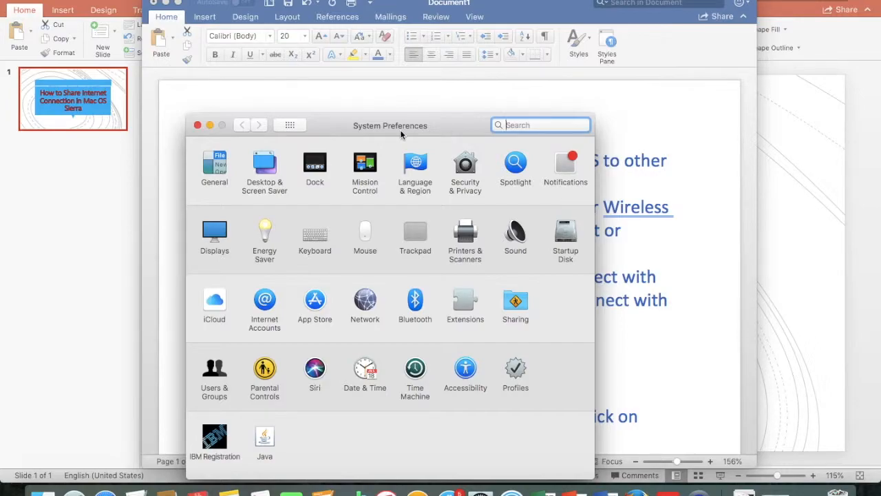
{"action": "mouse_move", "coordinate": [344, 253]}
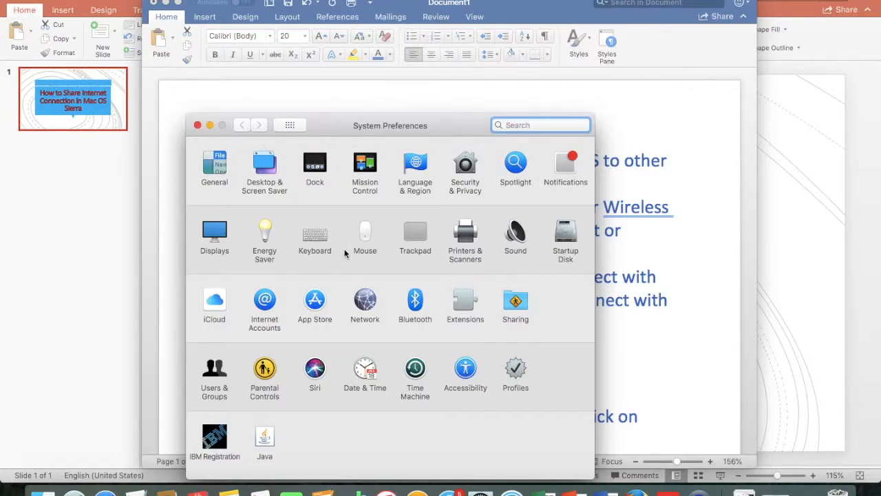
{"action": "mouse_move", "coordinate": [516, 303]}
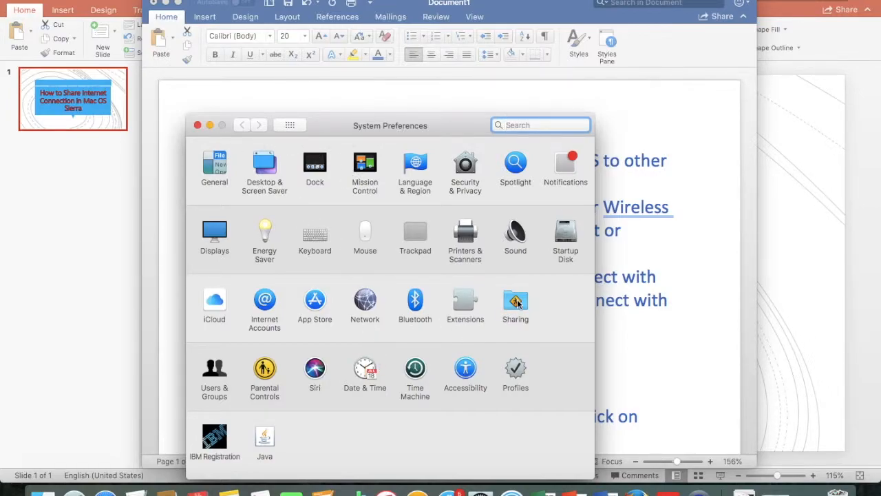
- Show the Sharing settings with the Internet Sharing service selected
{"action": "left_click", "coordinate": [515, 301]}
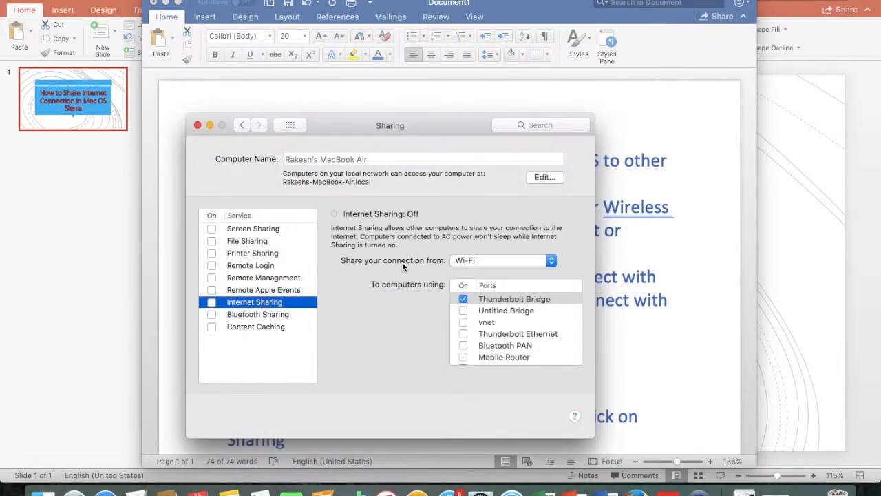
- Share the Wi-Fi connection to Thunderbolt Ethernet instead of Thunderbolt Bridge
{"action": "left_click", "coordinate": [462, 297]}
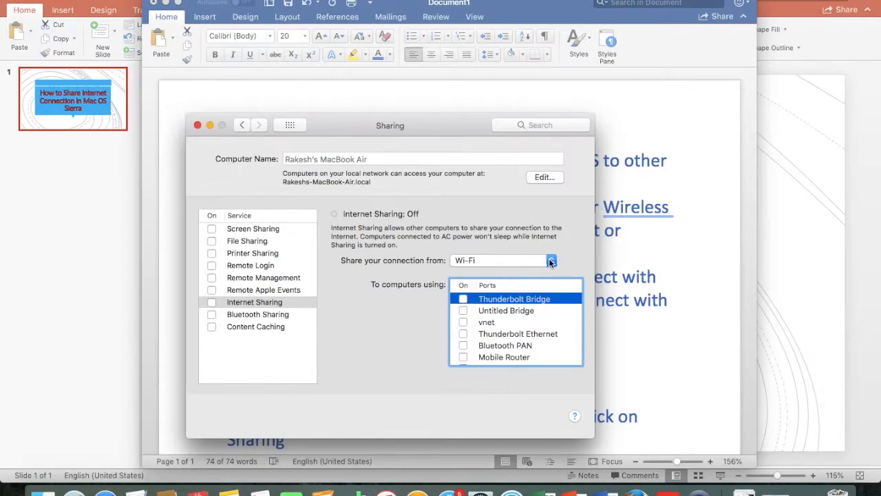
{"action": "left_click", "coordinate": [463, 297]}
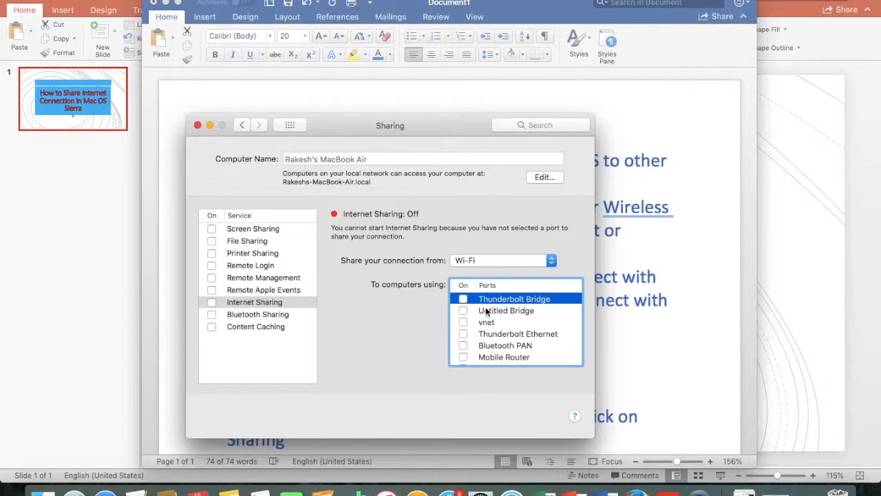
{"action": "left_click", "coordinate": [462, 298]}
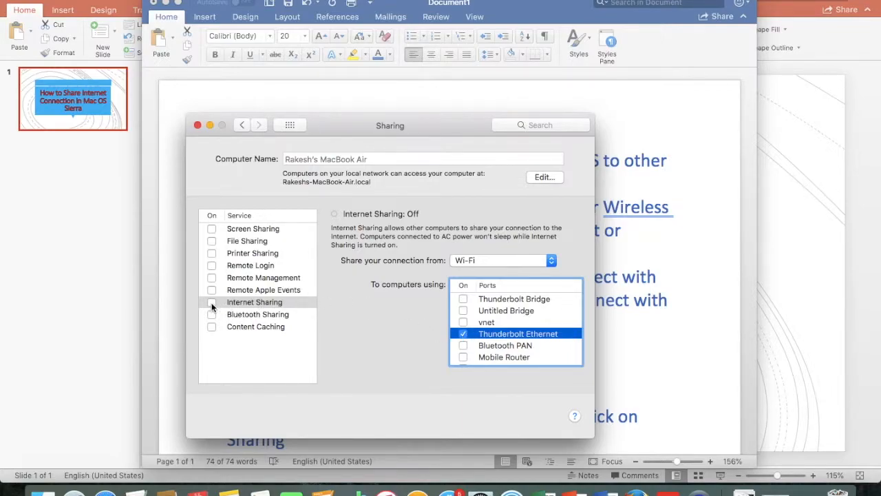
- Switch Internet Sharing on, dismissing the first turn-on warning and retrying
{"action": "left_click", "coordinate": [212, 302]}
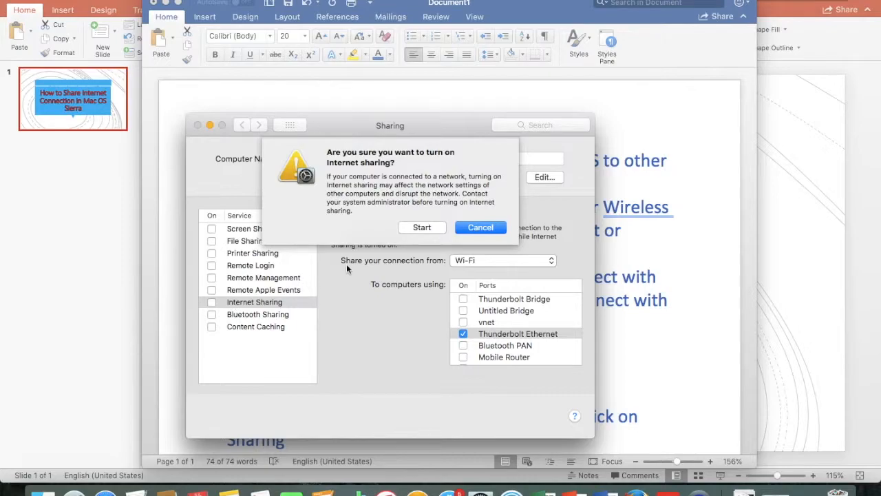
{"action": "left_click", "coordinate": [479, 228]}
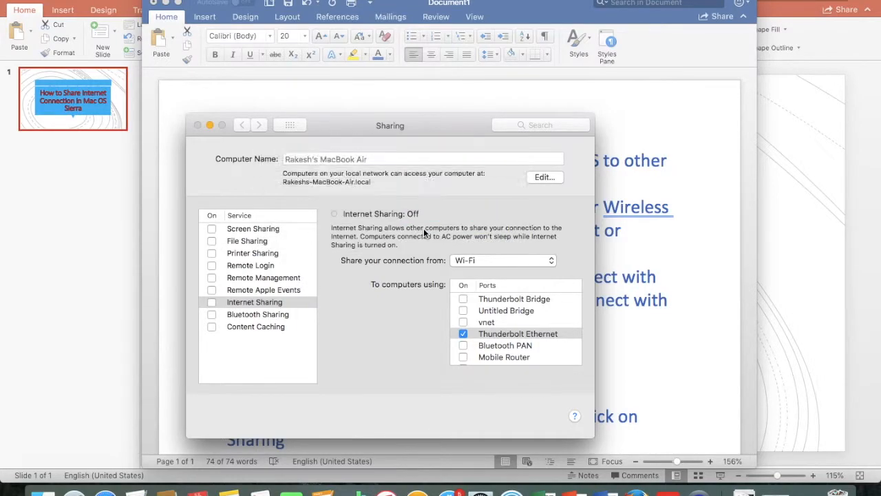
{"action": "left_click", "coordinate": [212, 302]}
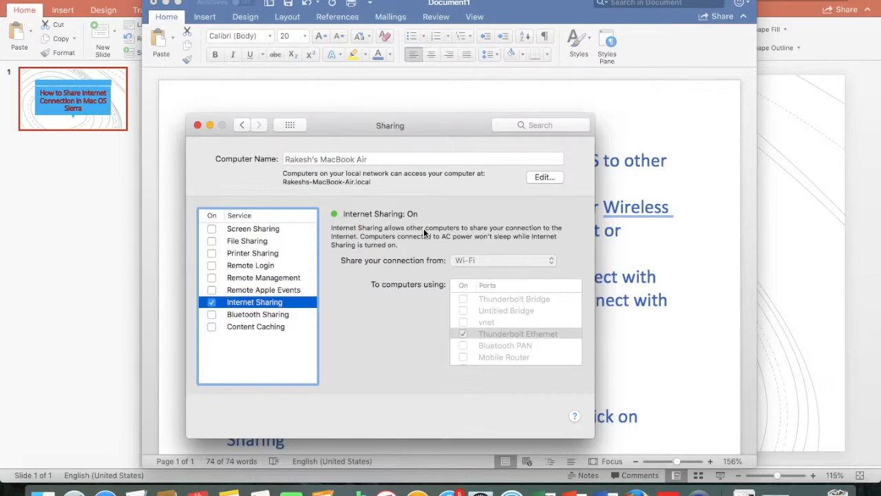
{"action": "mouse_move", "coordinate": [214, 302]}
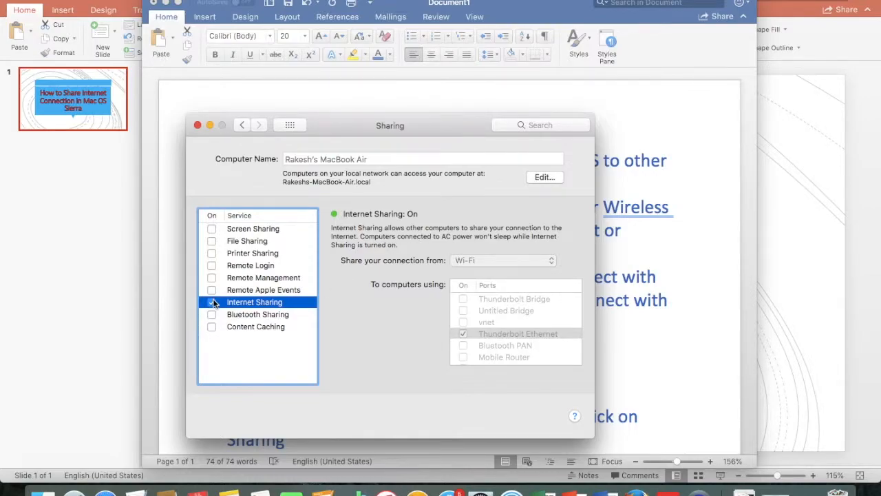
- Turn Internet Sharing off and share from the Thunderbolt Ethernet connection instead
{"action": "left_click", "coordinate": [212, 301]}
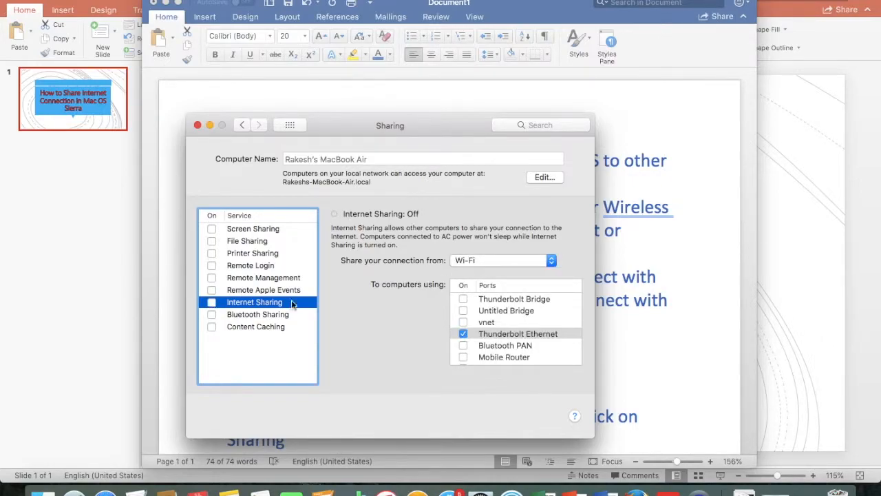
{"action": "left_click", "coordinate": [463, 333]}
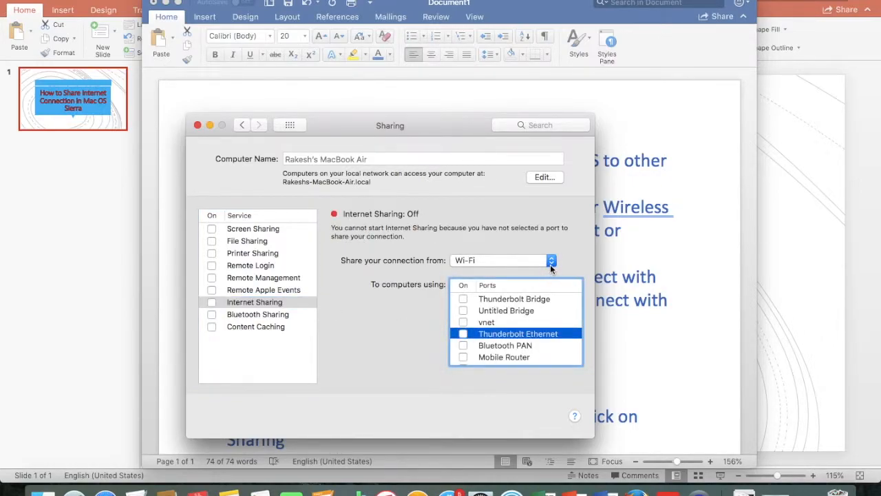
{"action": "left_click", "coordinate": [550, 260]}
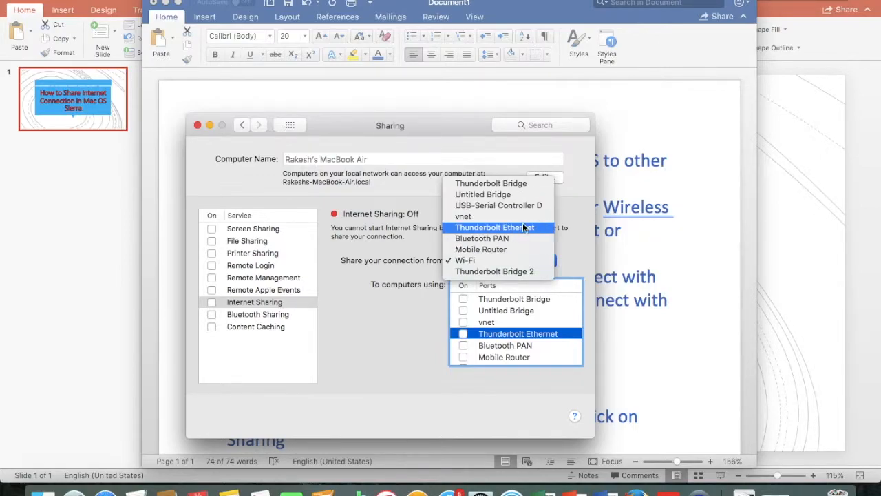
{"action": "left_click", "coordinate": [494, 227]}
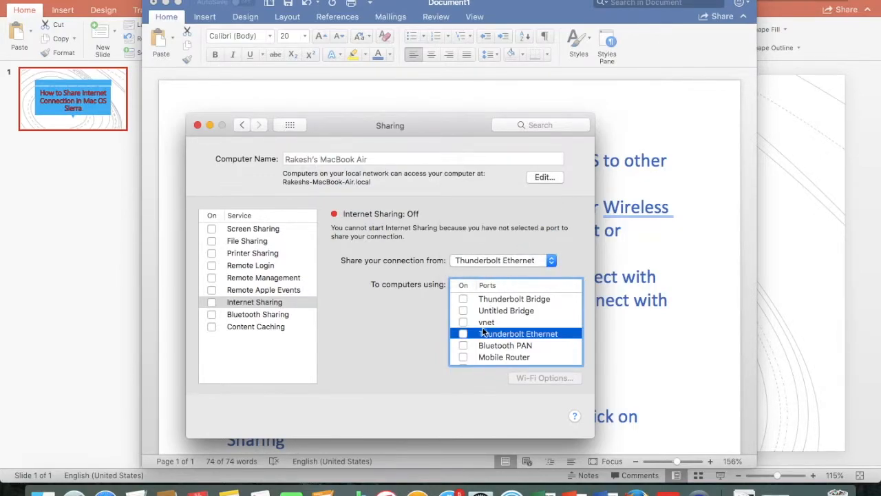
- Share that connection to computers using Wi-Fi and go to its network options
{"action": "scroll", "scroll_direction": "down", "scroll_amount": 3}
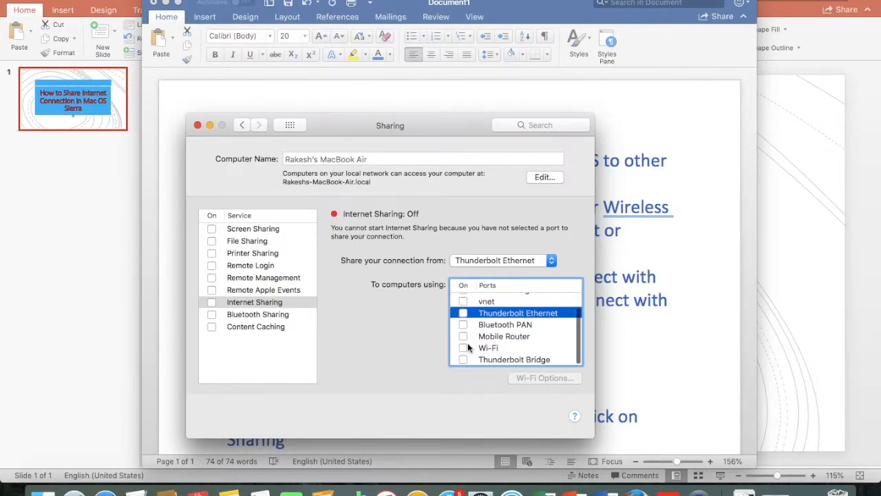
{"action": "left_click", "coordinate": [462, 347]}
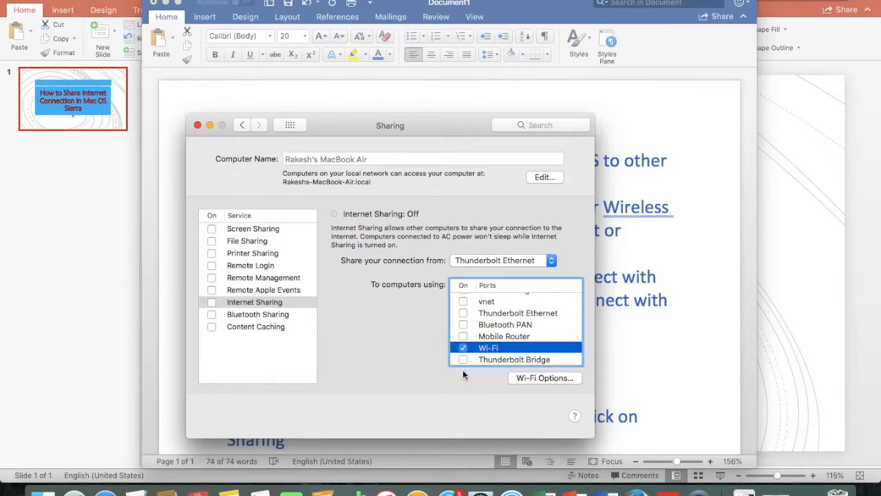
{"action": "left_click", "coordinate": [544, 378]}
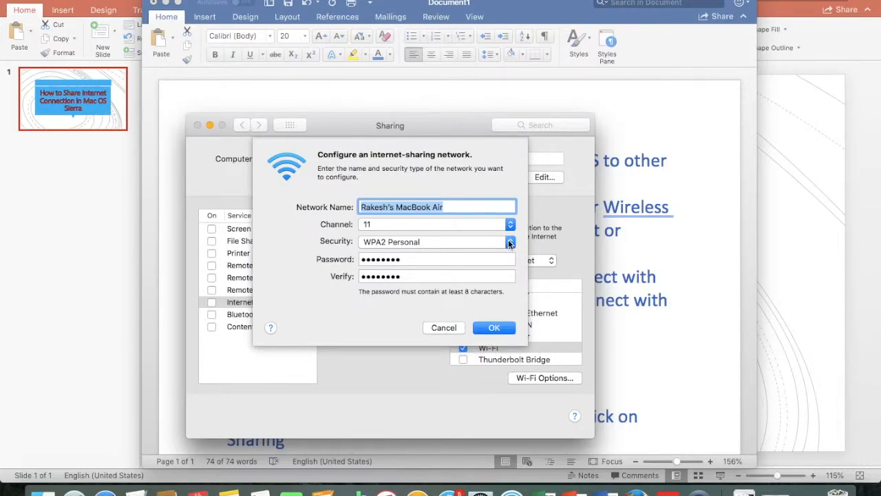
- Keep WPA2 Personal security, enter the Wi-Fi network password and save the settings
{"action": "left_click", "coordinate": [509, 242]}
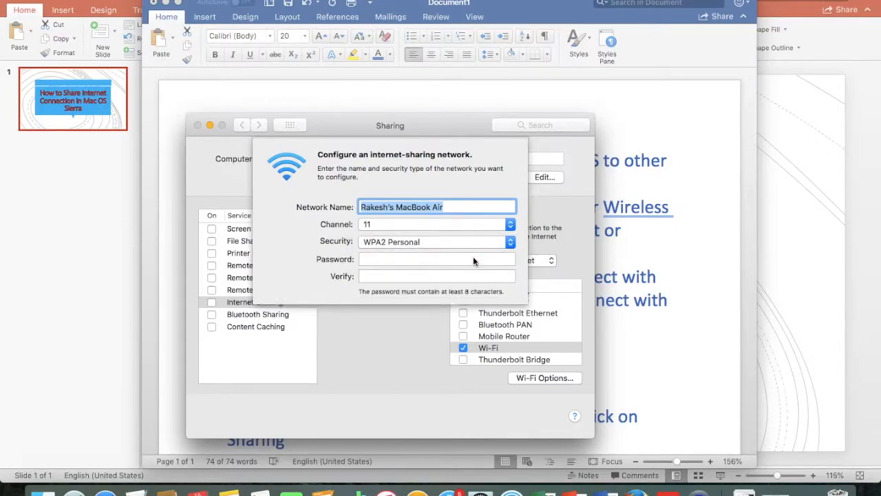
{"action": "left_click", "coordinate": [437, 259]}
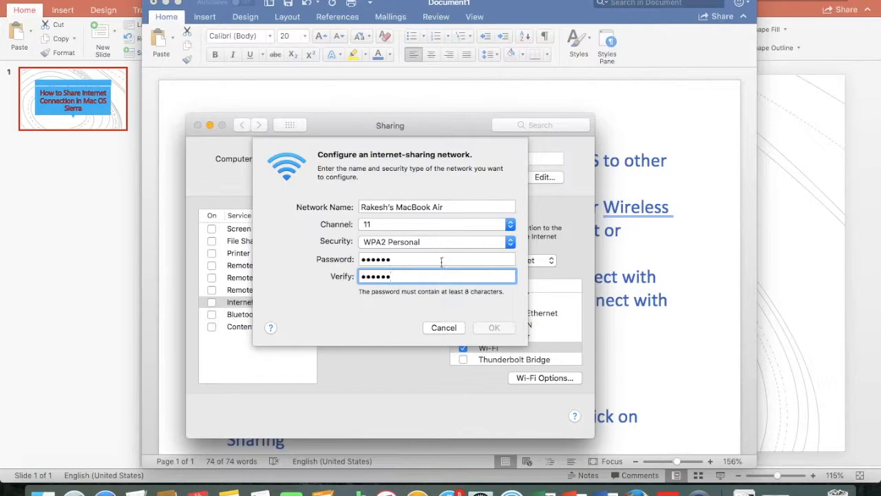
{"action": "type", "text": "••"}
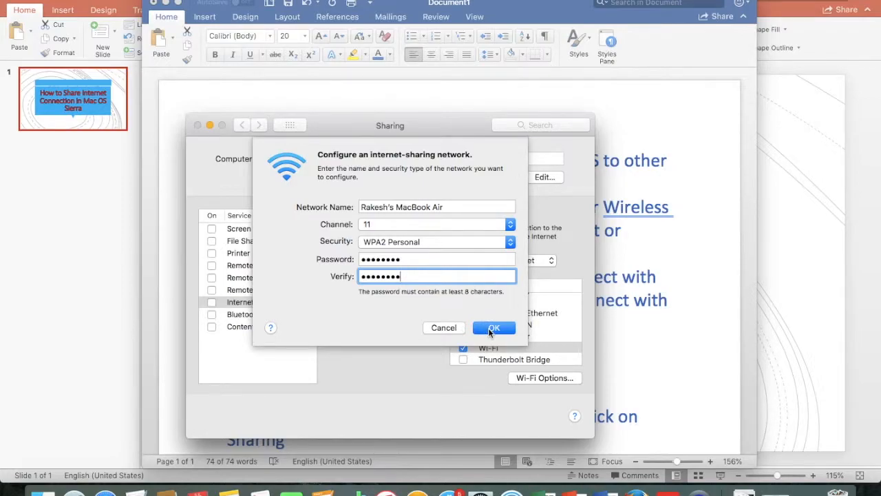
{"action": "left_click", "coordinate": [493, 328]}
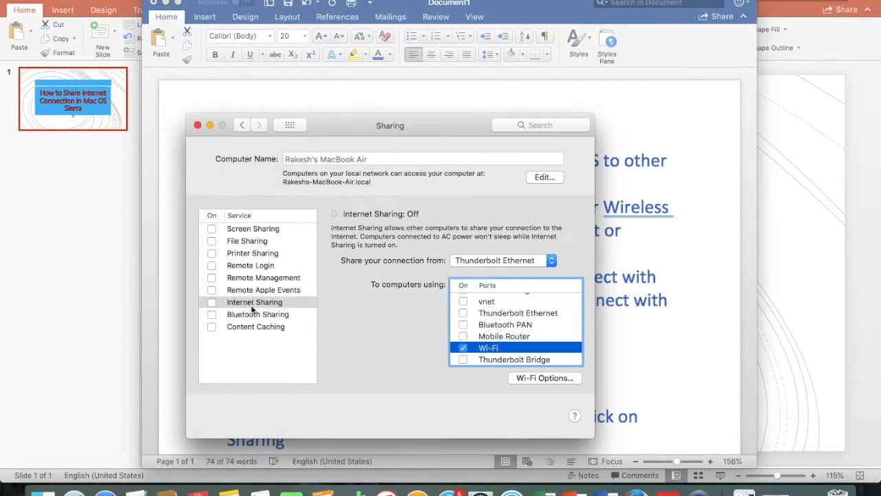
- Switch Internet Sharing on and confirm Start in the warning dialog
{"action": "left_click", "coordinate": [212, 303]}
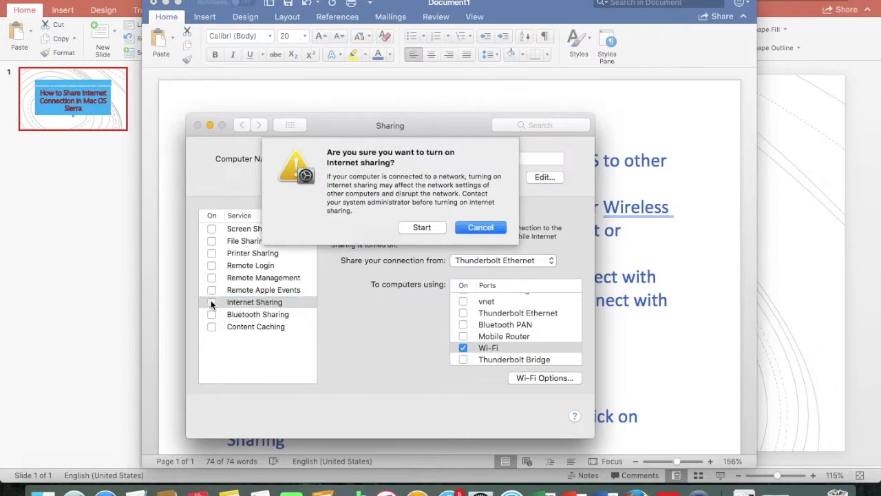
{"action": "left_click", "coordinate": [421, 227]}
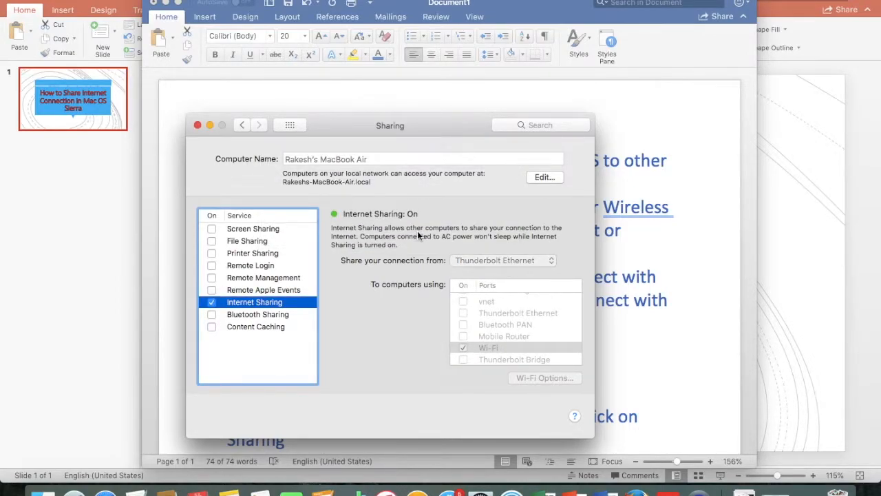
{"action": "mouse_move", "coordinate": [399, 220]}
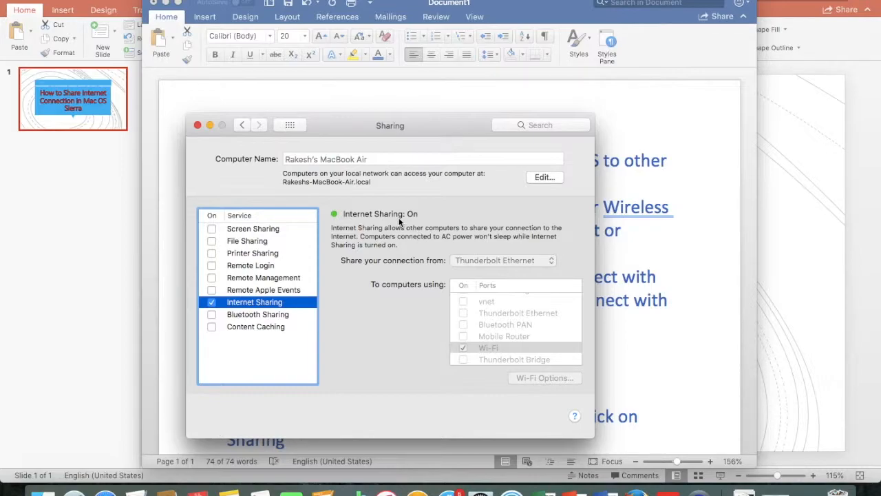